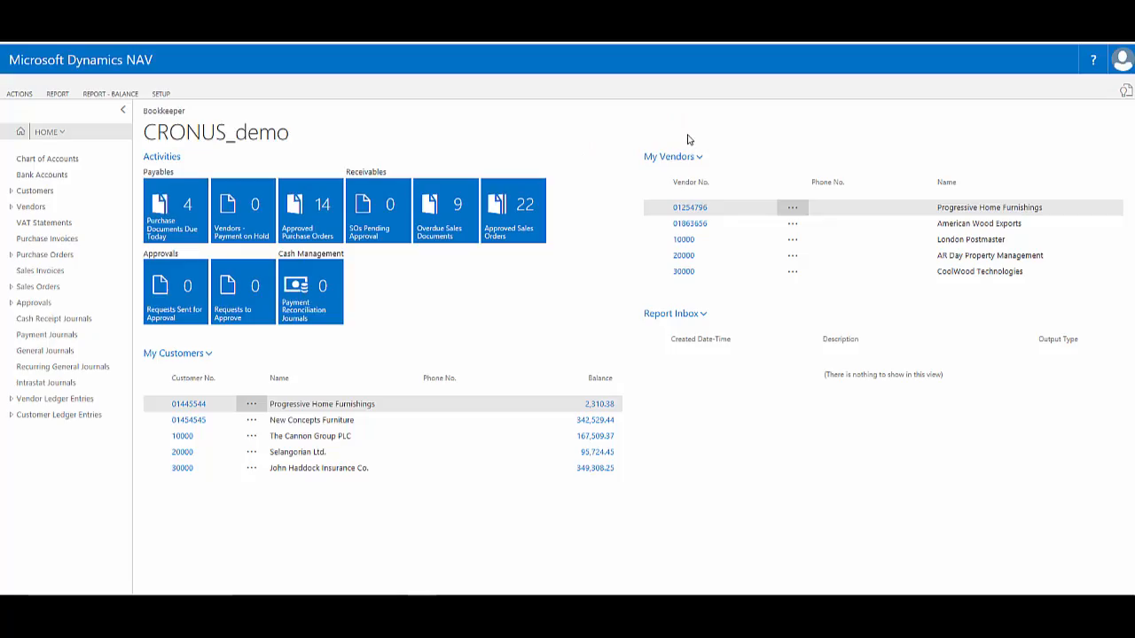
mouse_move(991, 136)
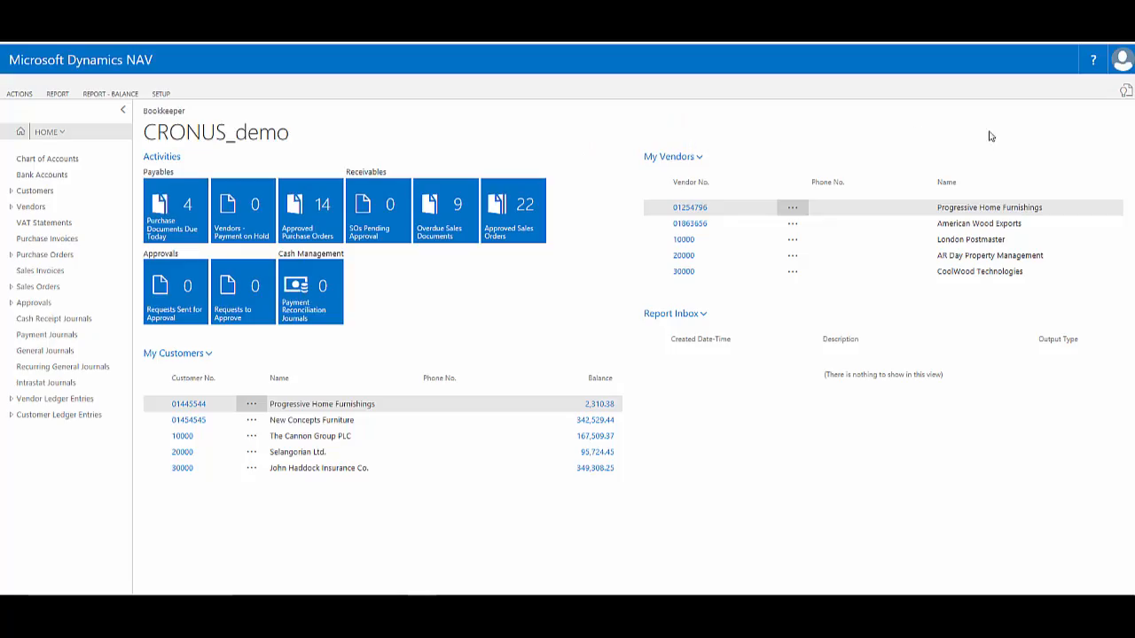
mouse_move(1022, 126)
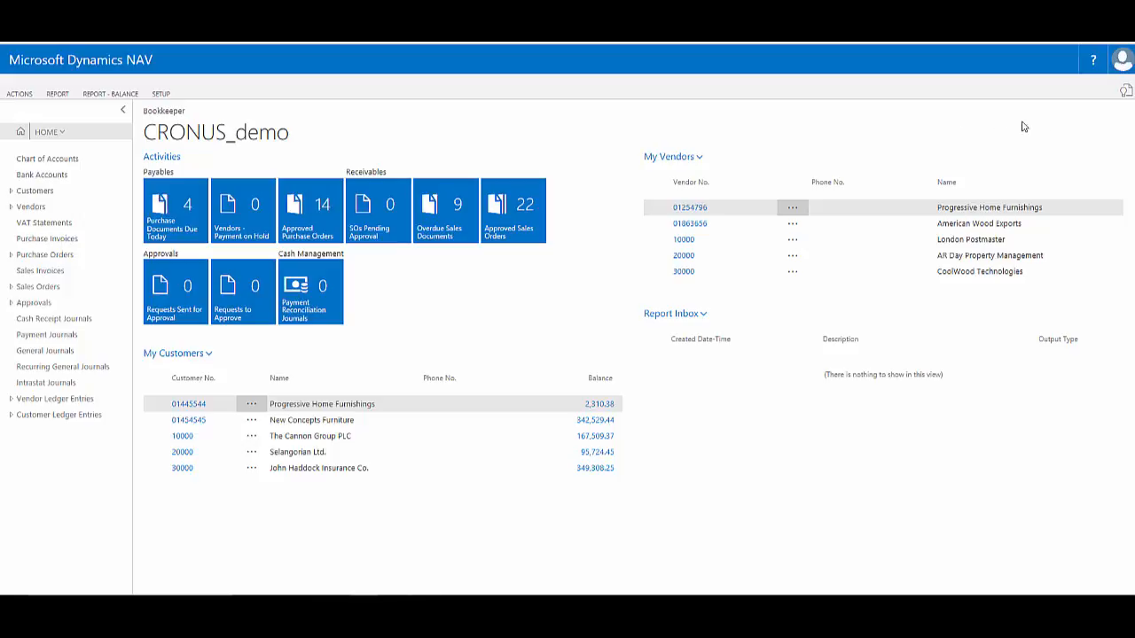
Step: Review the notification preferences in My Settings at full width, then close them
click(1122, 59)
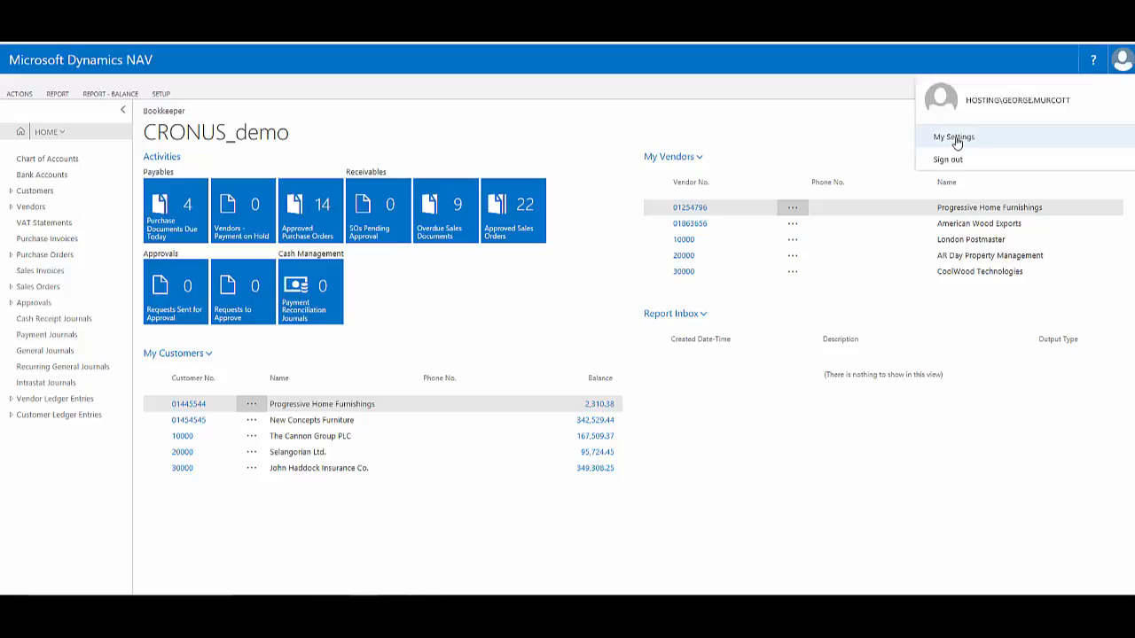
click(954, 137)
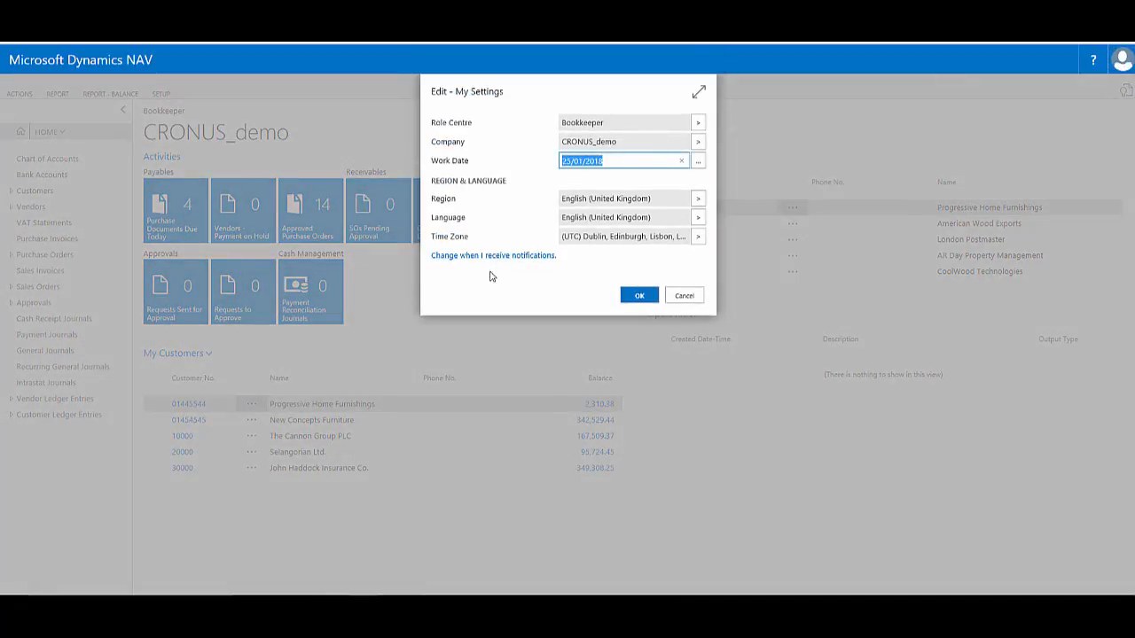
mouse_move(494, 256)
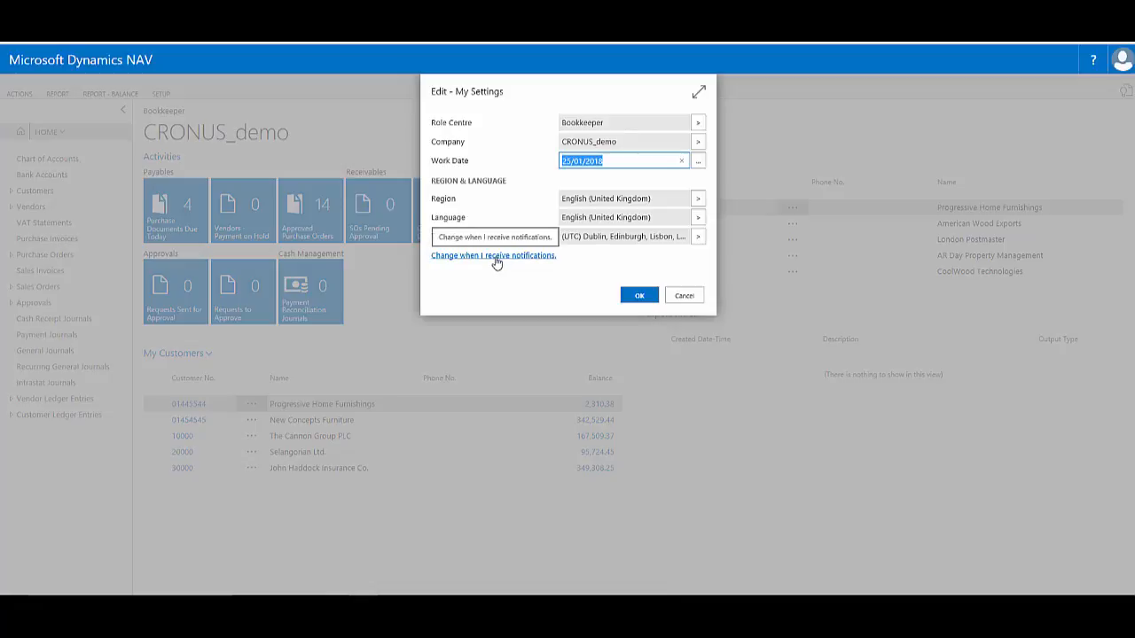
click(493, 255)
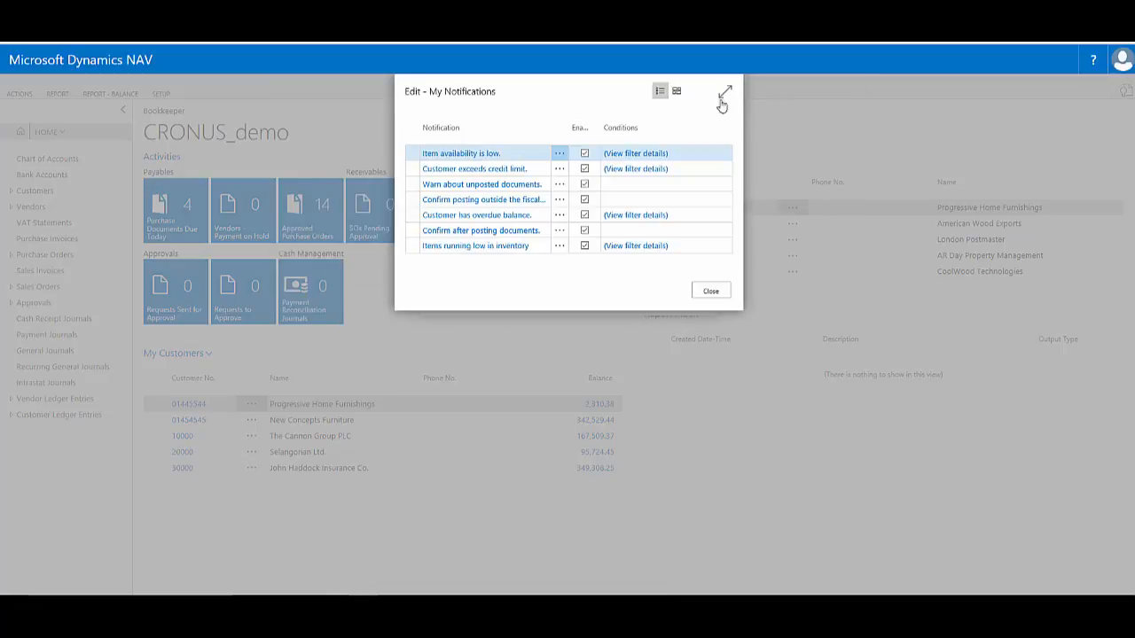
click(726, 91)
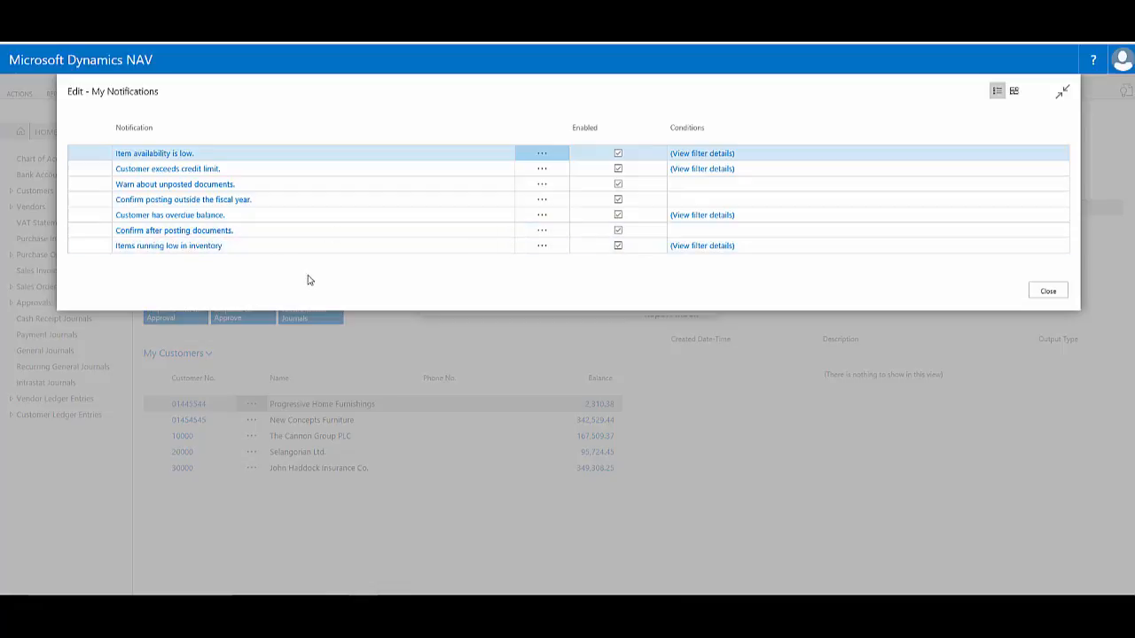
mouse_move(267, 279)
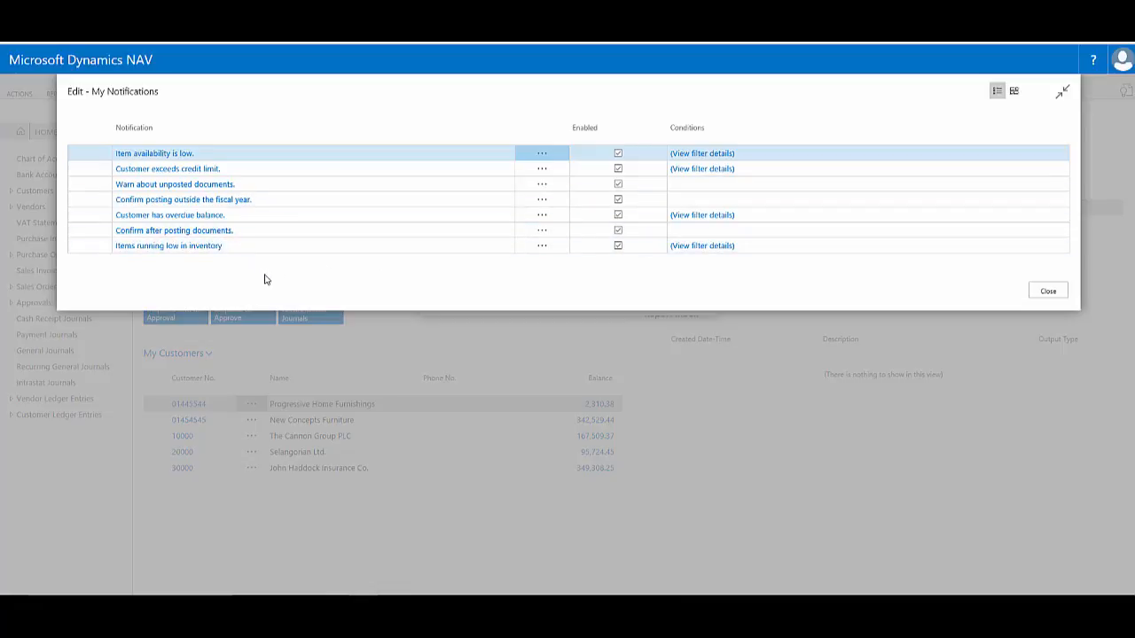
mouse_move(326, 276)
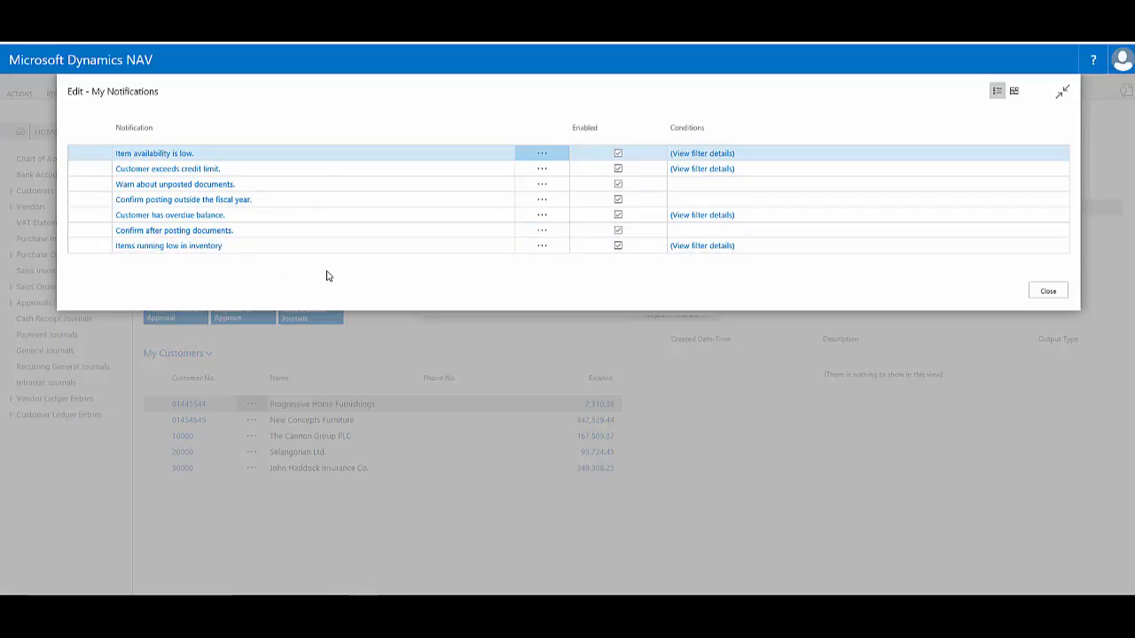
mouse_move(342, 101)
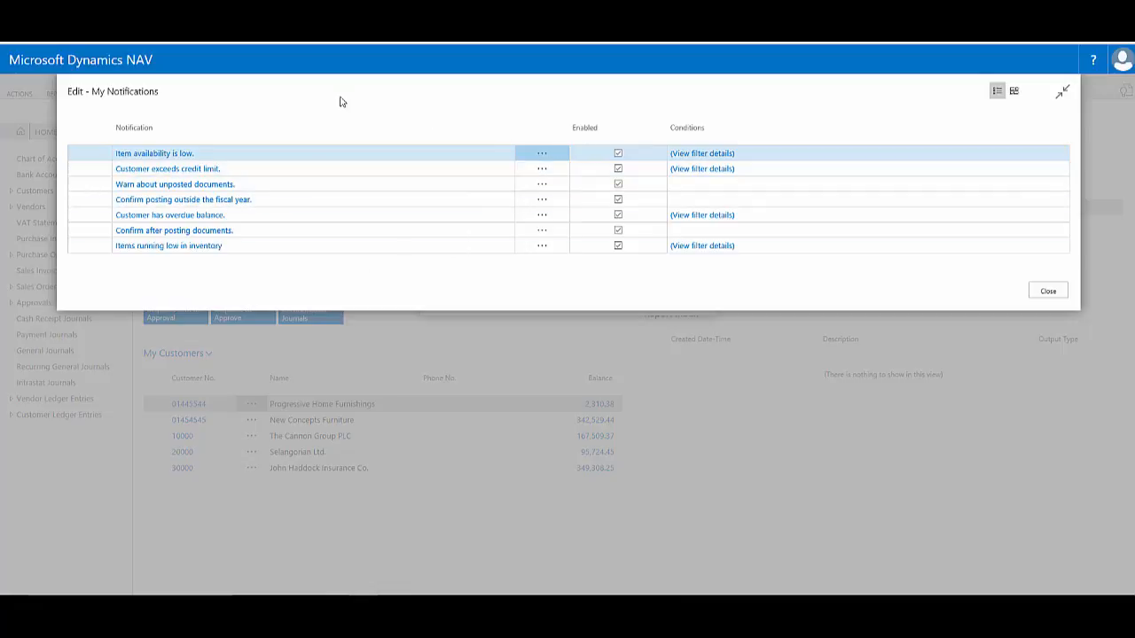
mouse_move(884, 306)
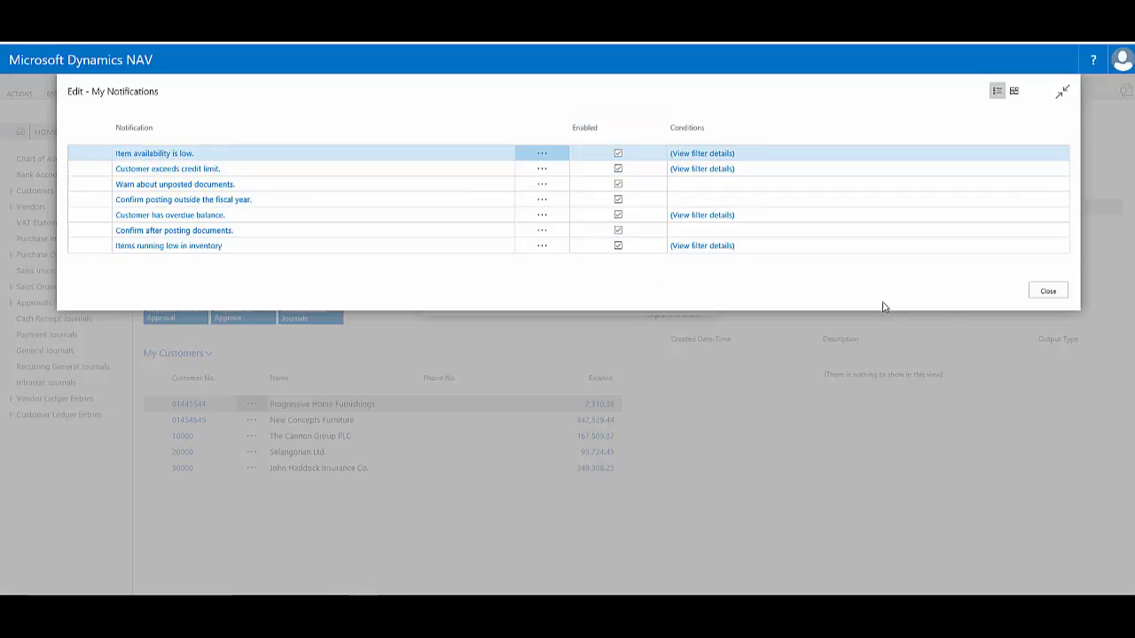
click(1048, 290)
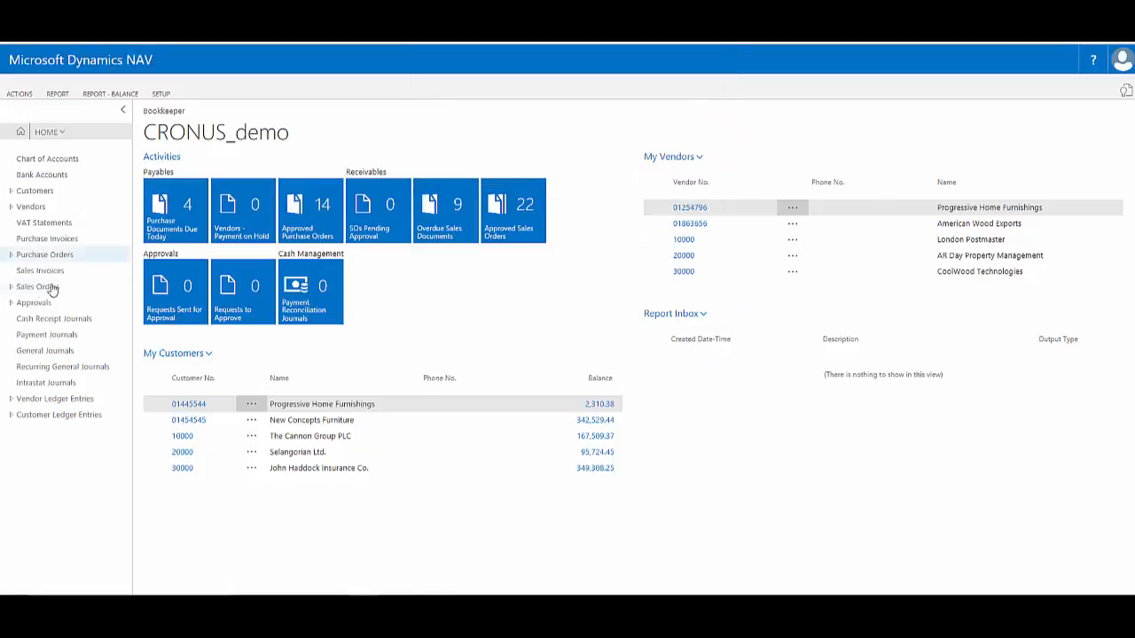
Step: Start a new sales order from the Sales Orders list, placing the cursor in No
click(37, 286)
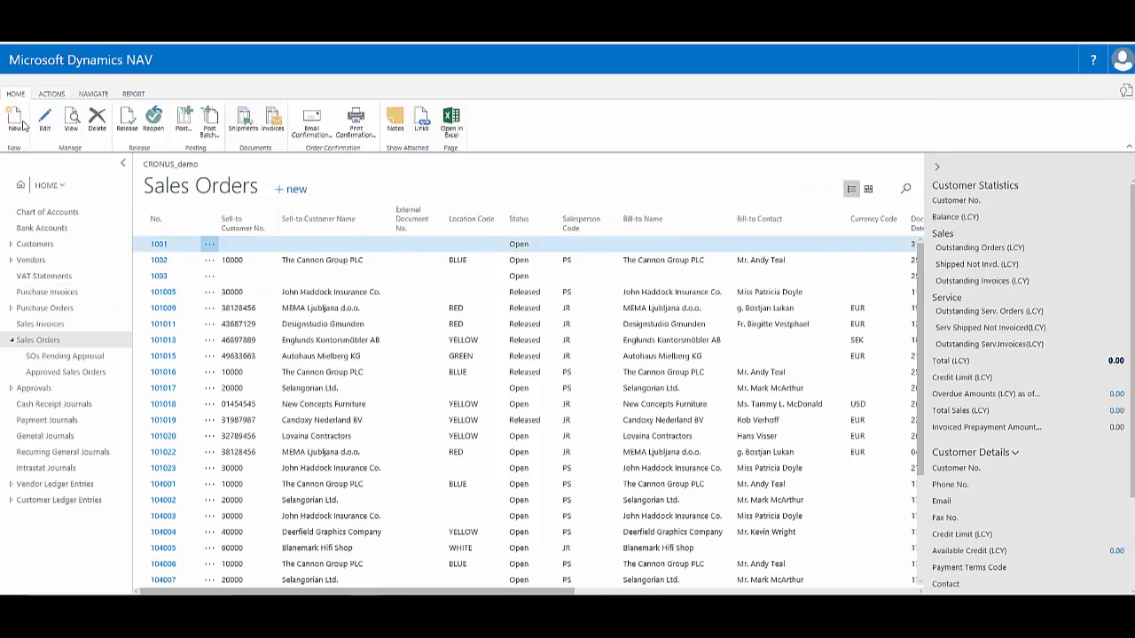
click(16, 120)
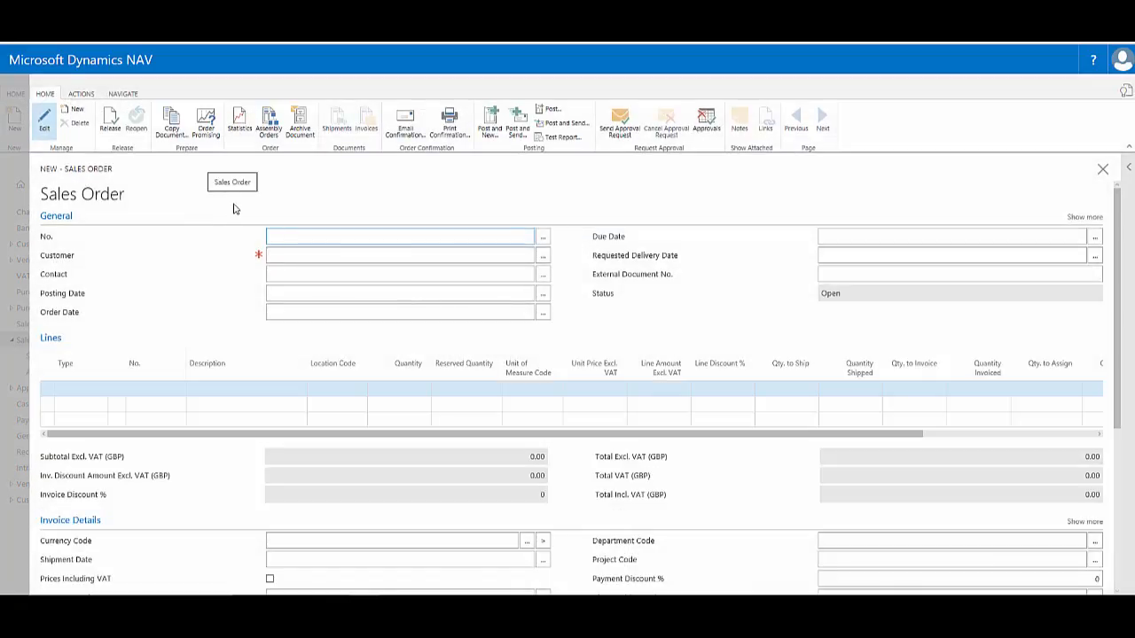
click(397, 236)
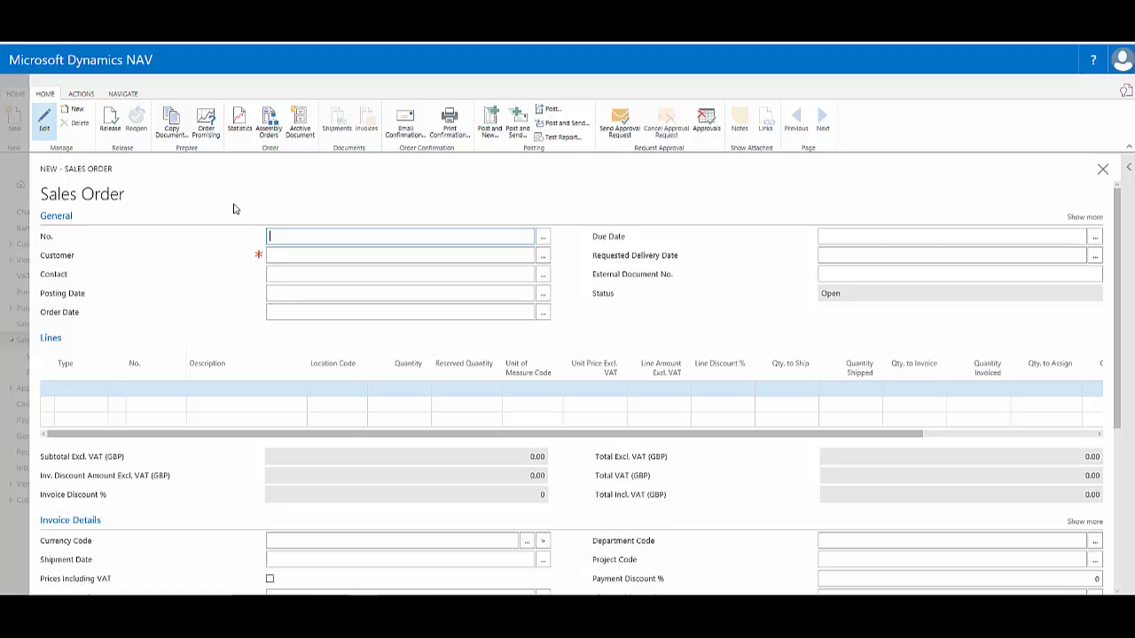
Step: Enter The Cannon Group PLC as customer and review the exceeded credit limit details
text(1000)
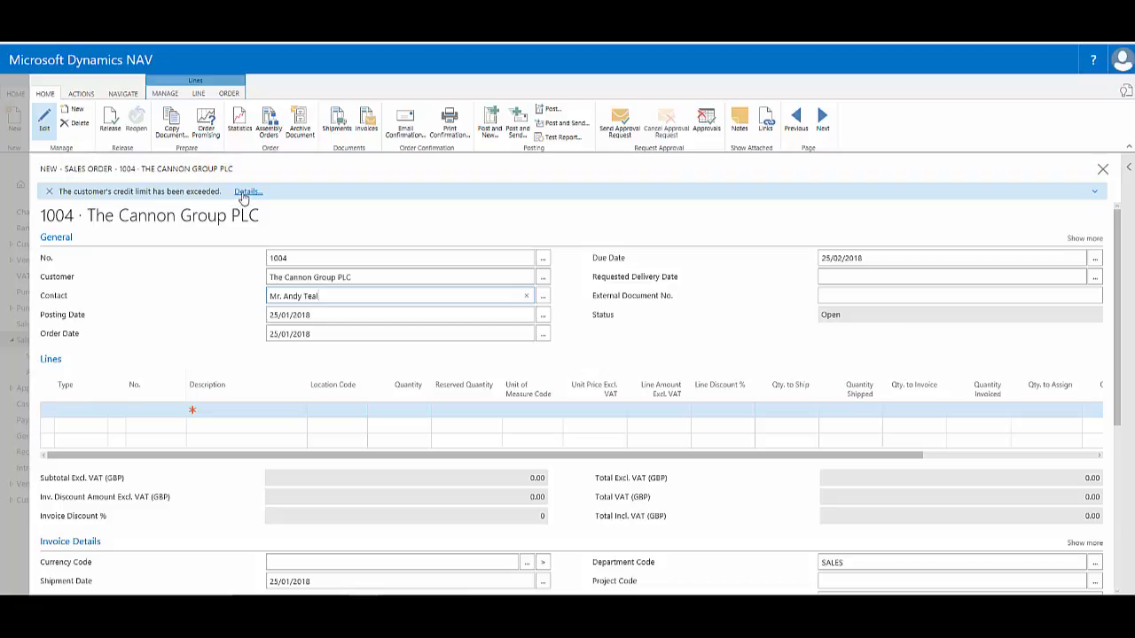
click(248, 192)
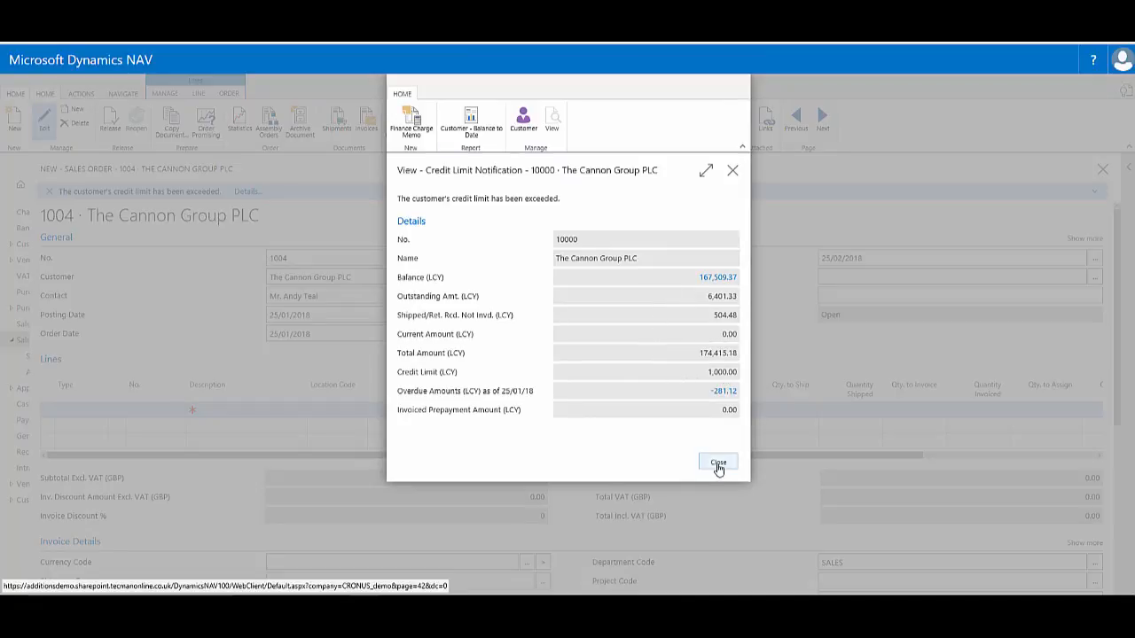
click(718, 462)
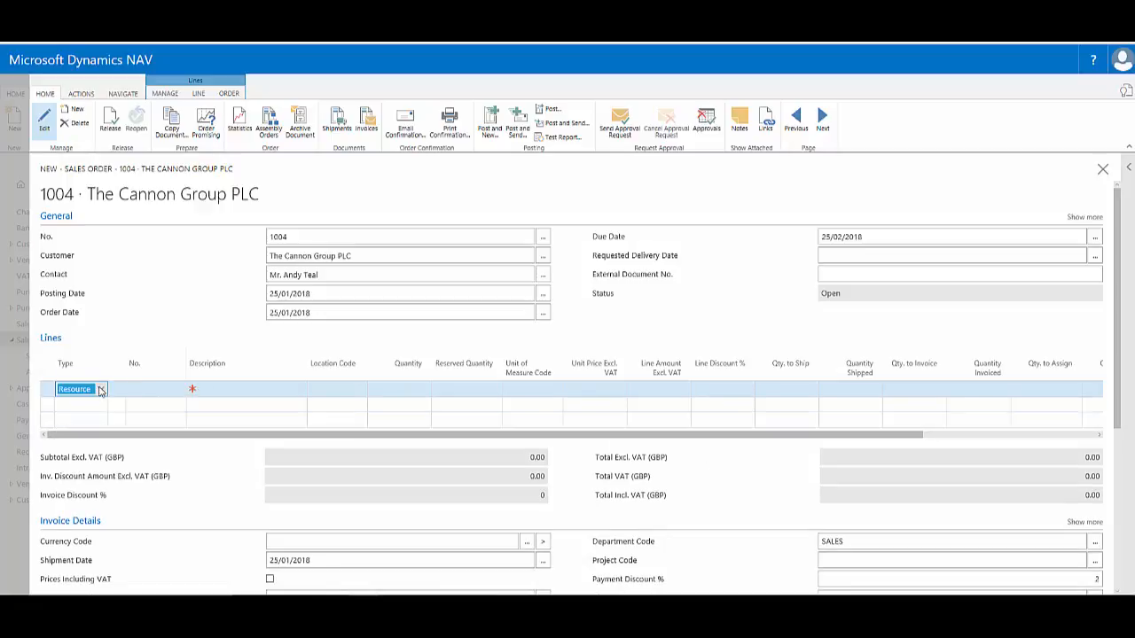
Step: Add an Item line for item 1000 Bicycle with quantity 2
click(101, 390)
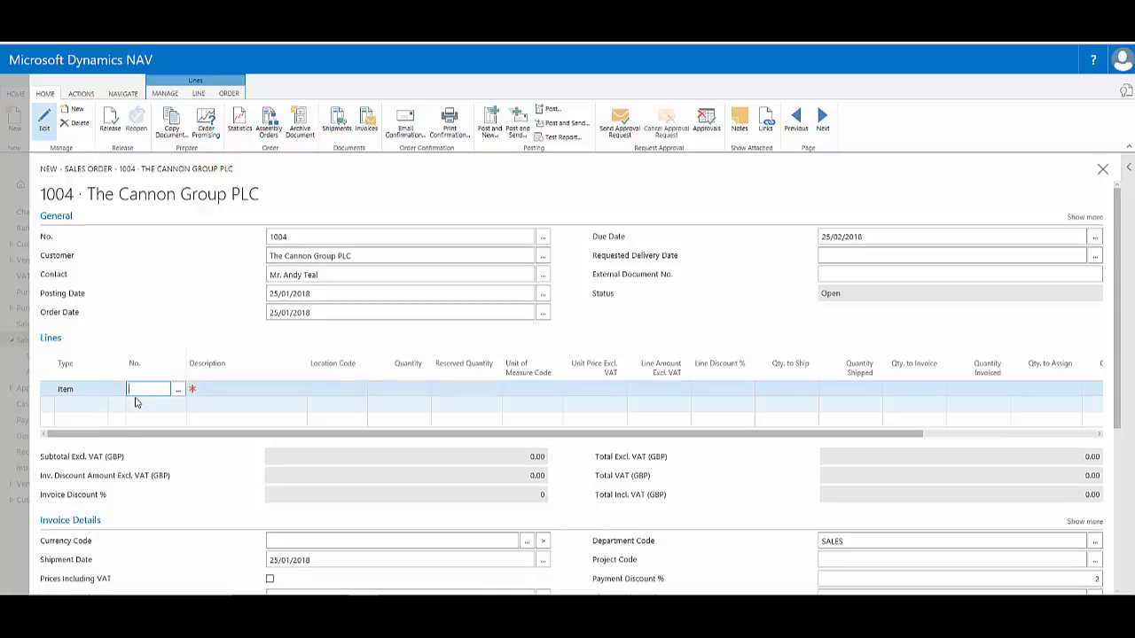
text(1000)
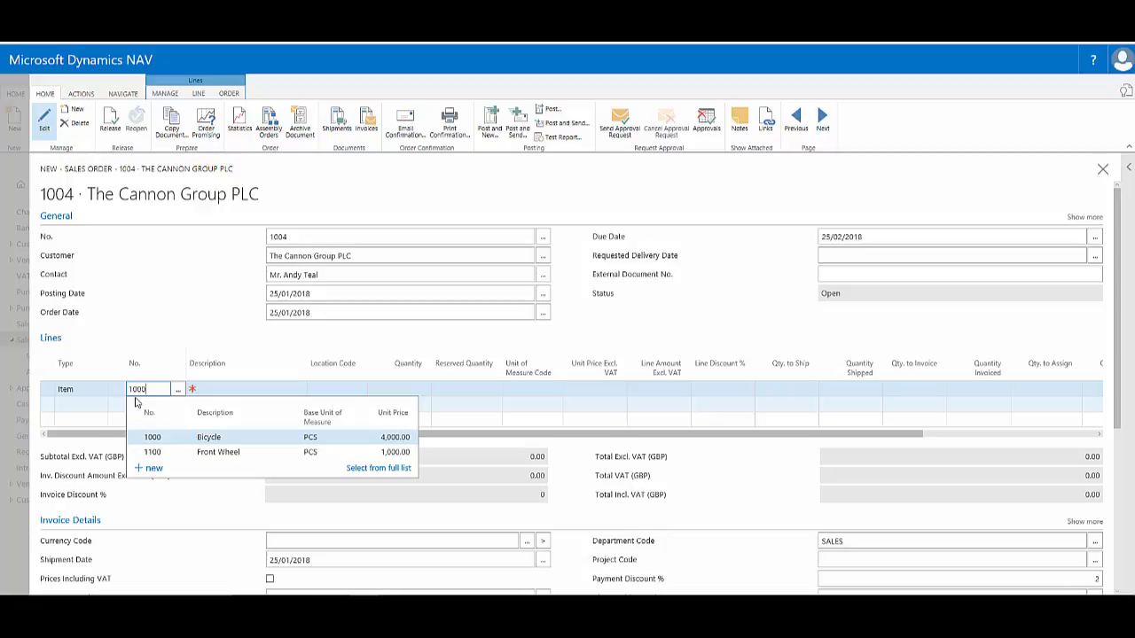
click(152, 437)
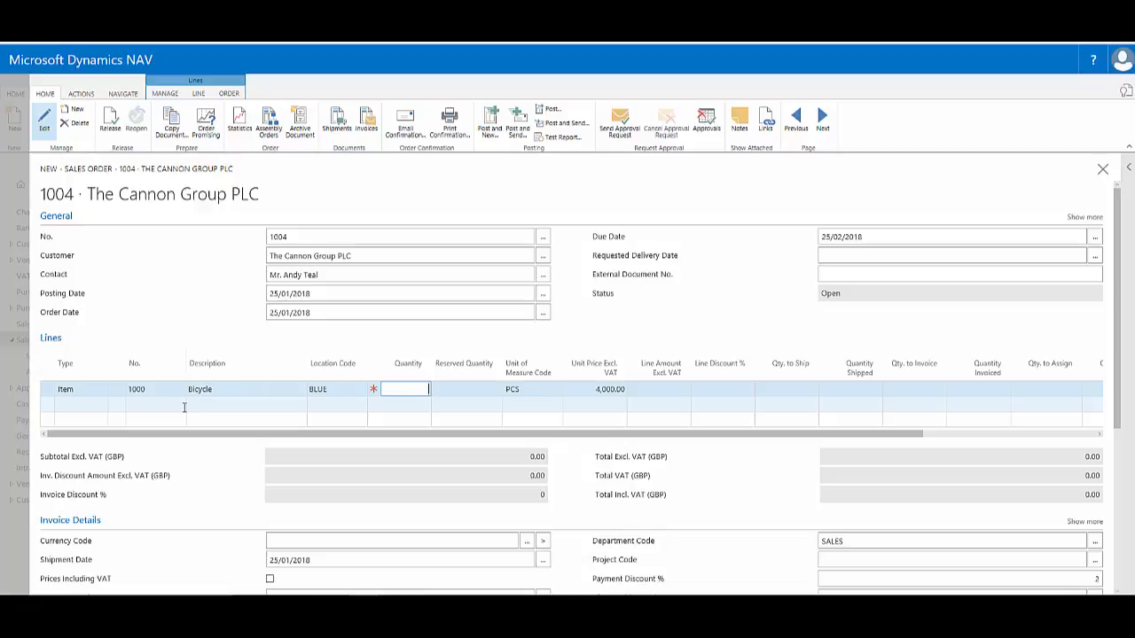
text(2)
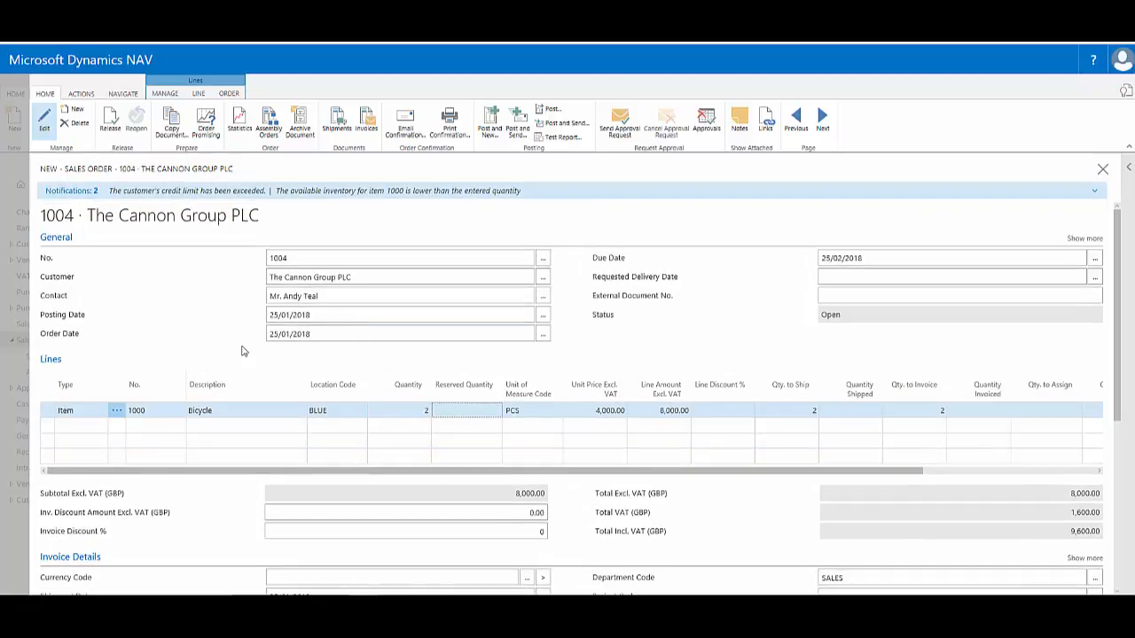
mouse_move(164, 291)
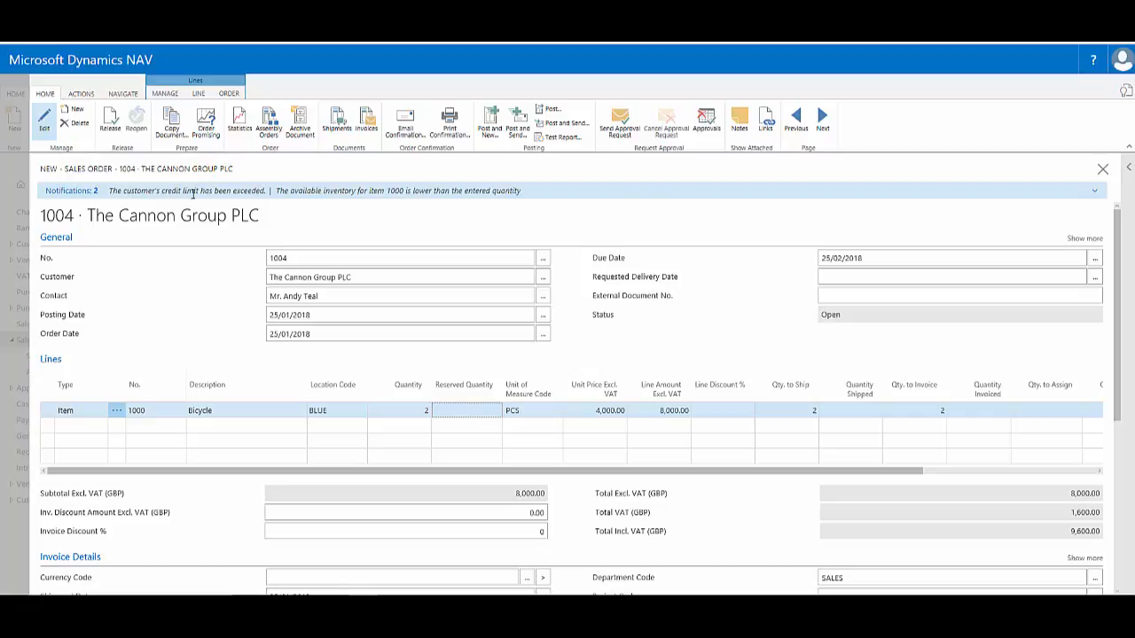
mouse_move(349, 229)
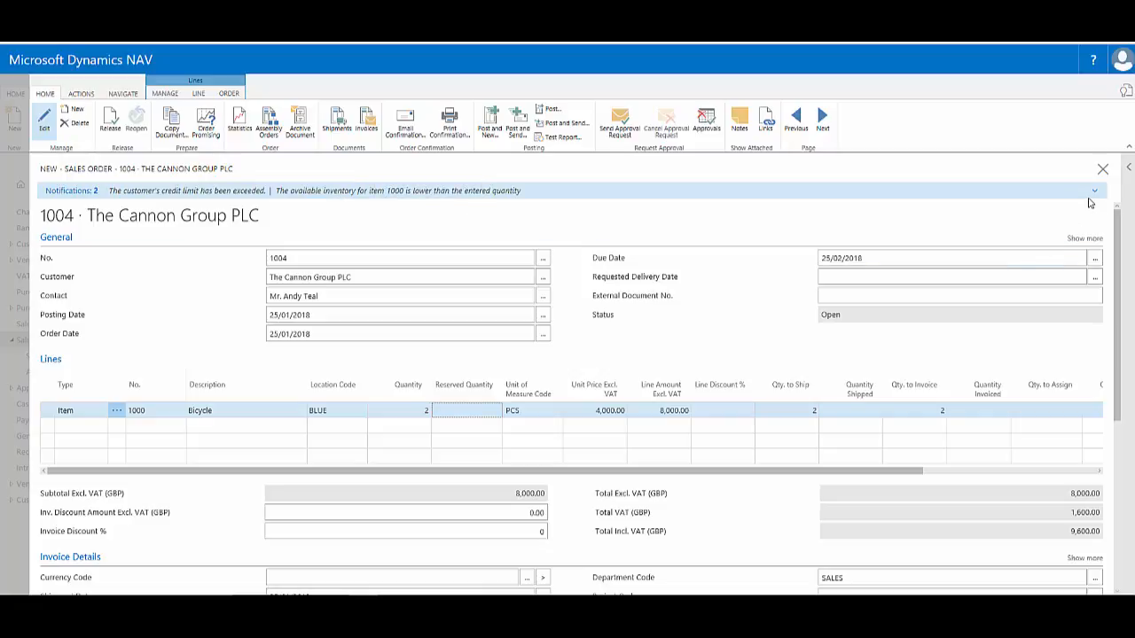
Step: Review the bicycle inventory shortage details, then dismiss the credit limit notification
click(1094, 191)
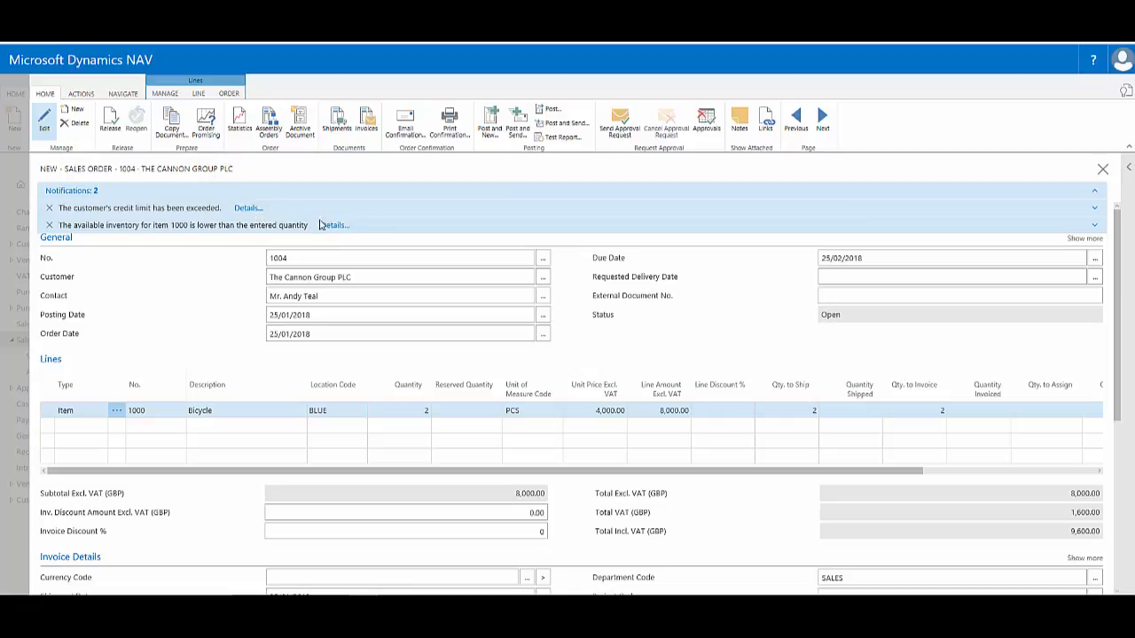
click(334, 225)
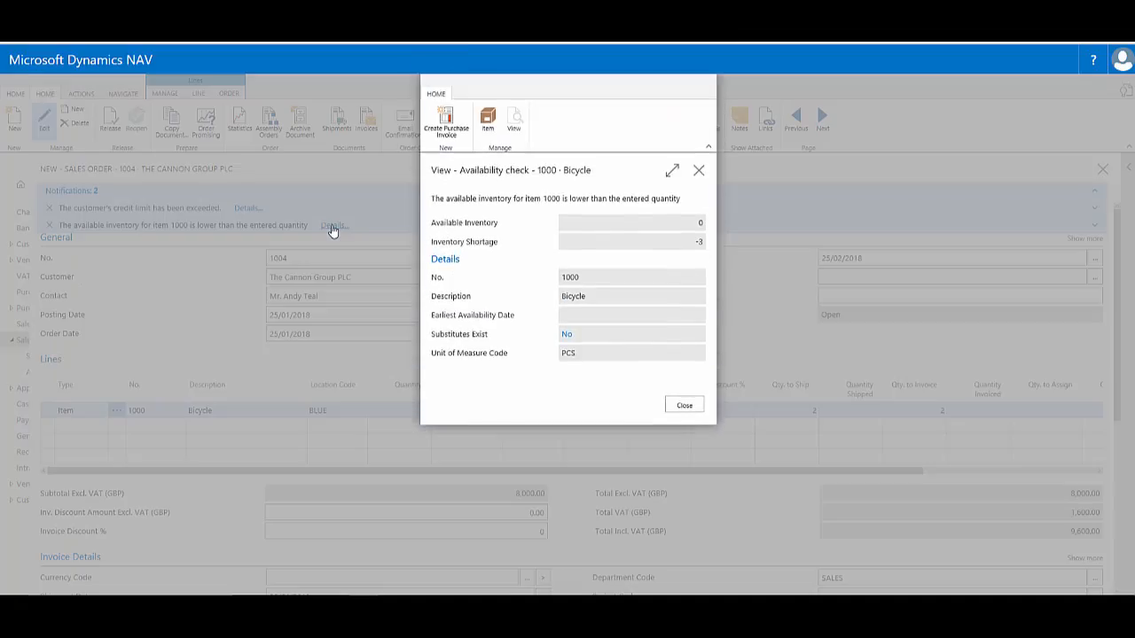
mouse_move(519, 402)
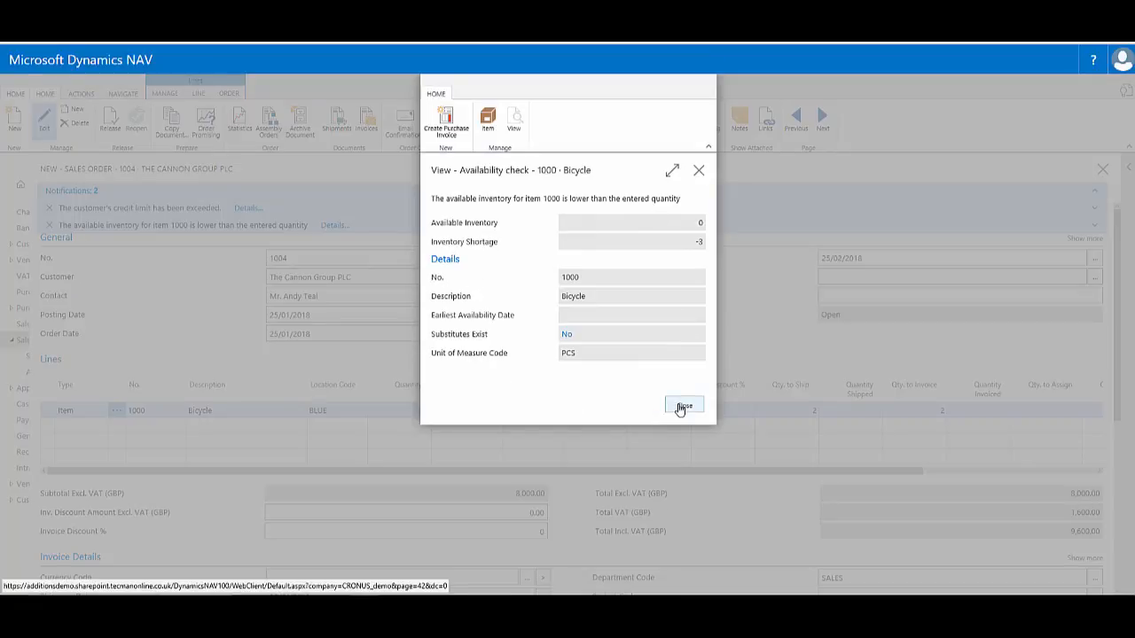
click(684, 405)
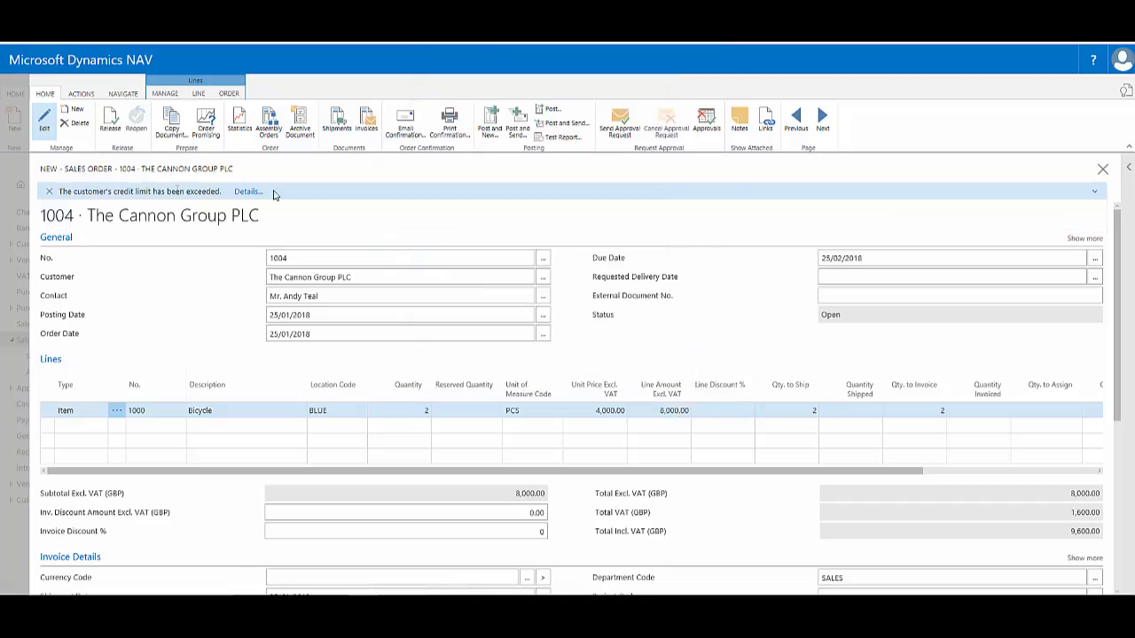
click(50, 191)
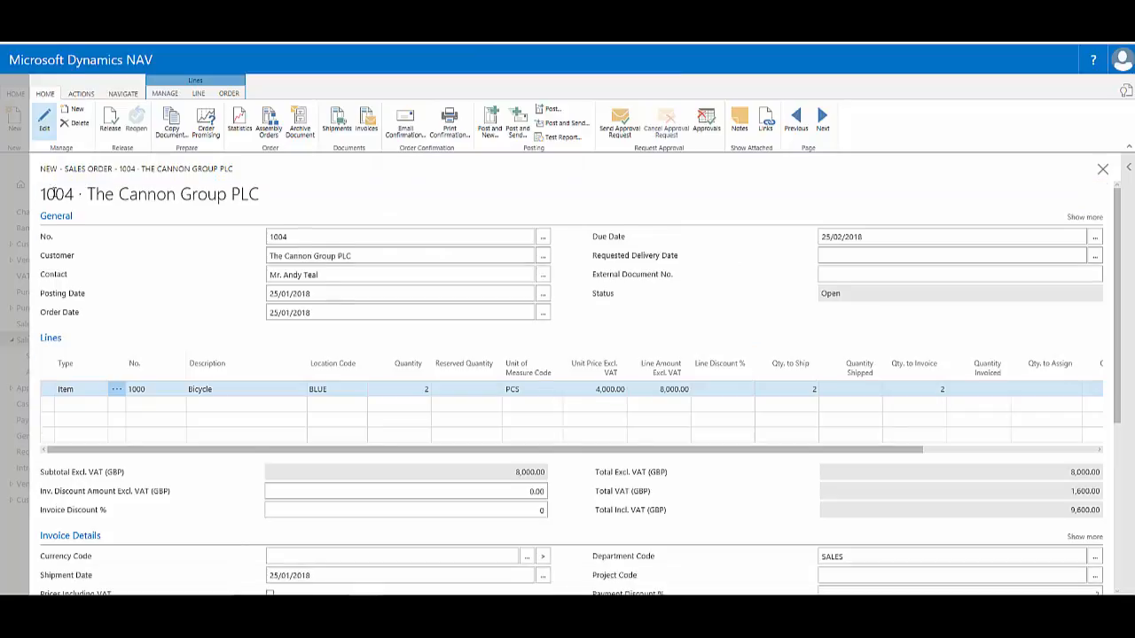
mouse_move(322, 219)
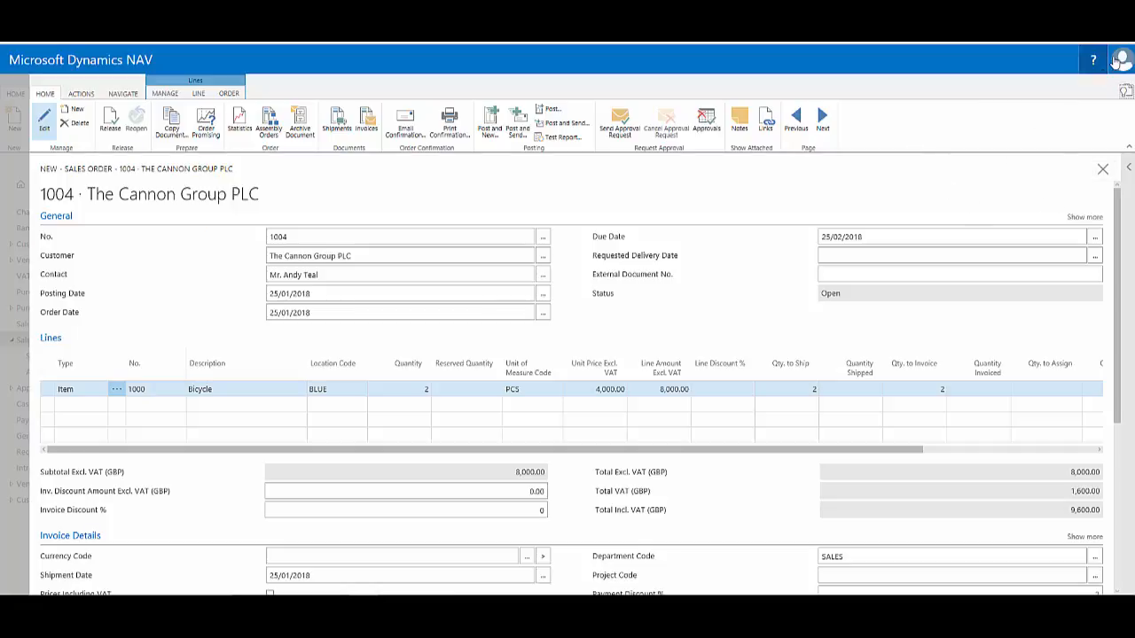
Step: Check the 'Item availability is low' filters, then disable that notification
click(1121, 59)
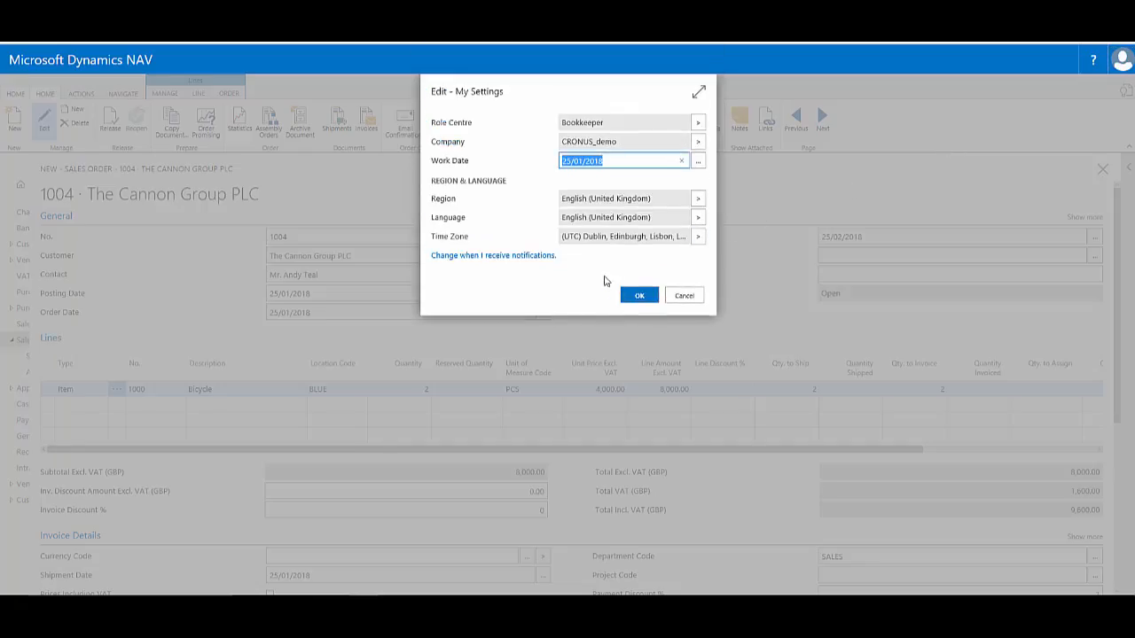
click(492, 256)
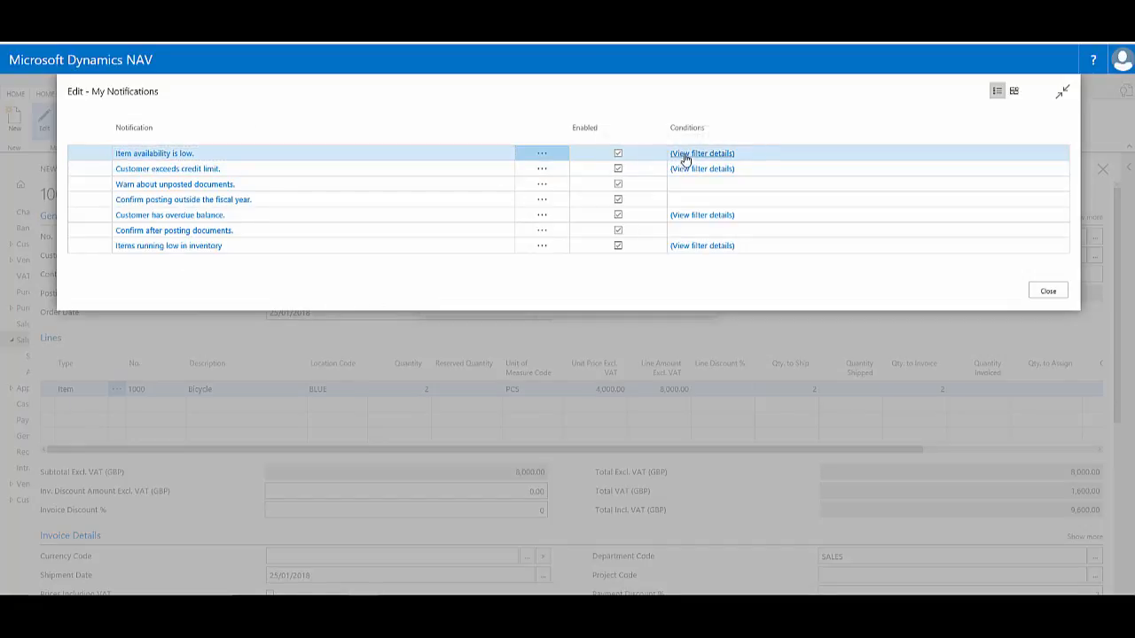
click(701, 153)
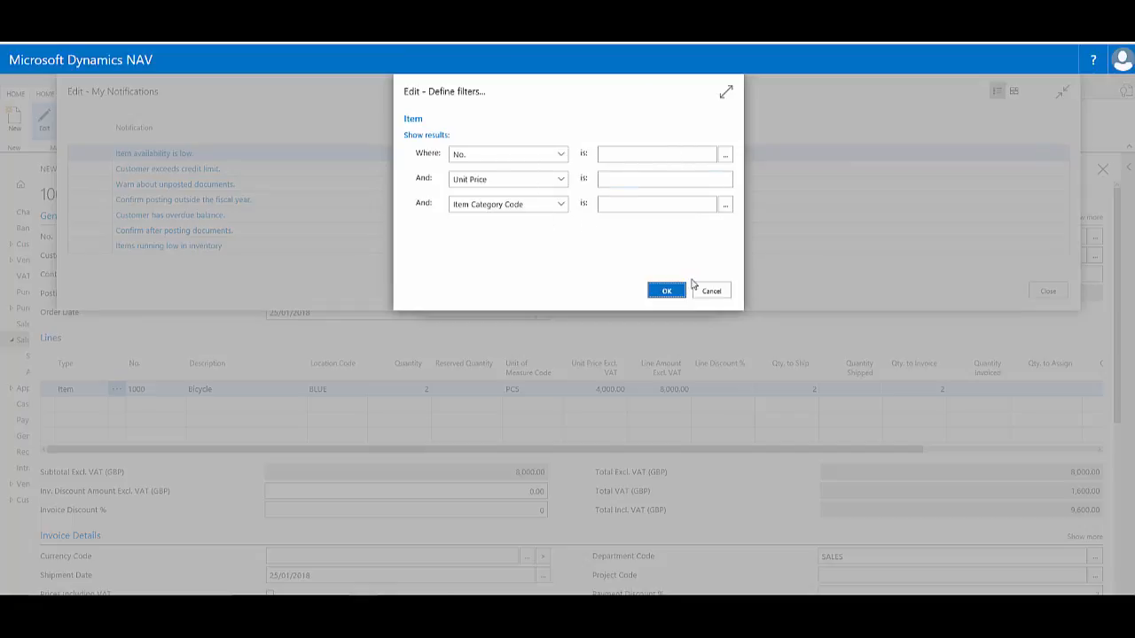
click(666, 290)
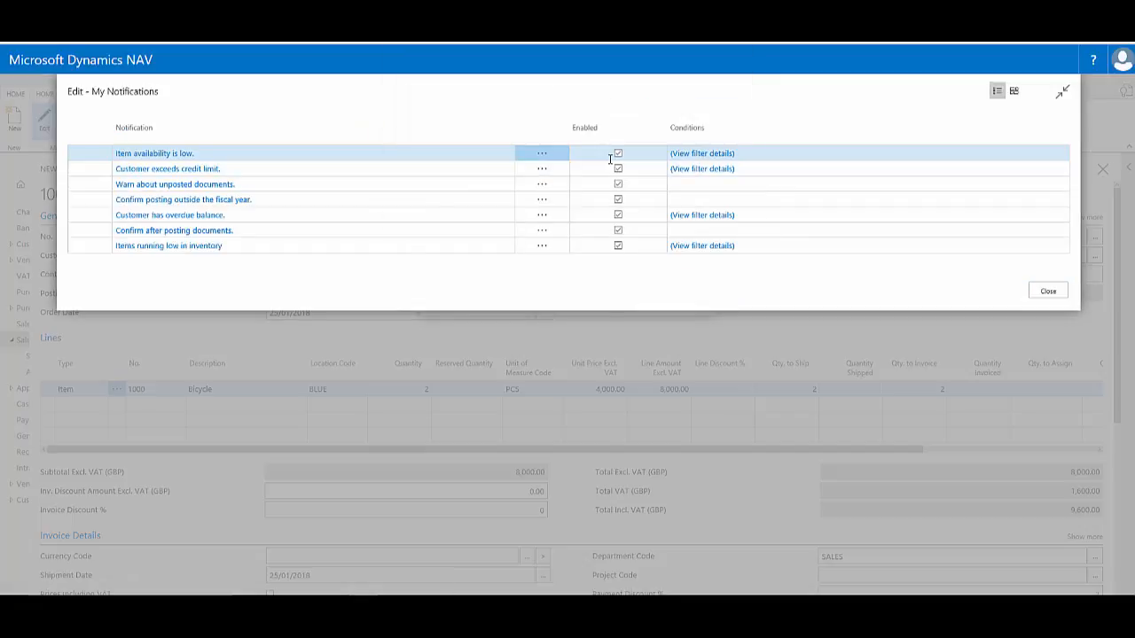
click(618, 154)
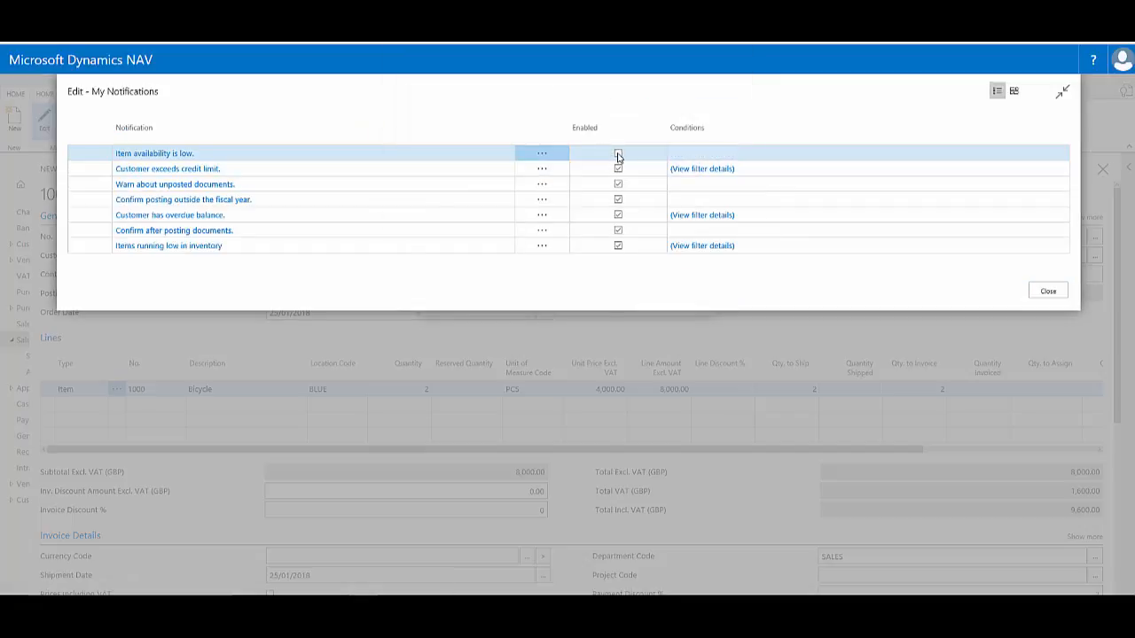
click(617, 153)
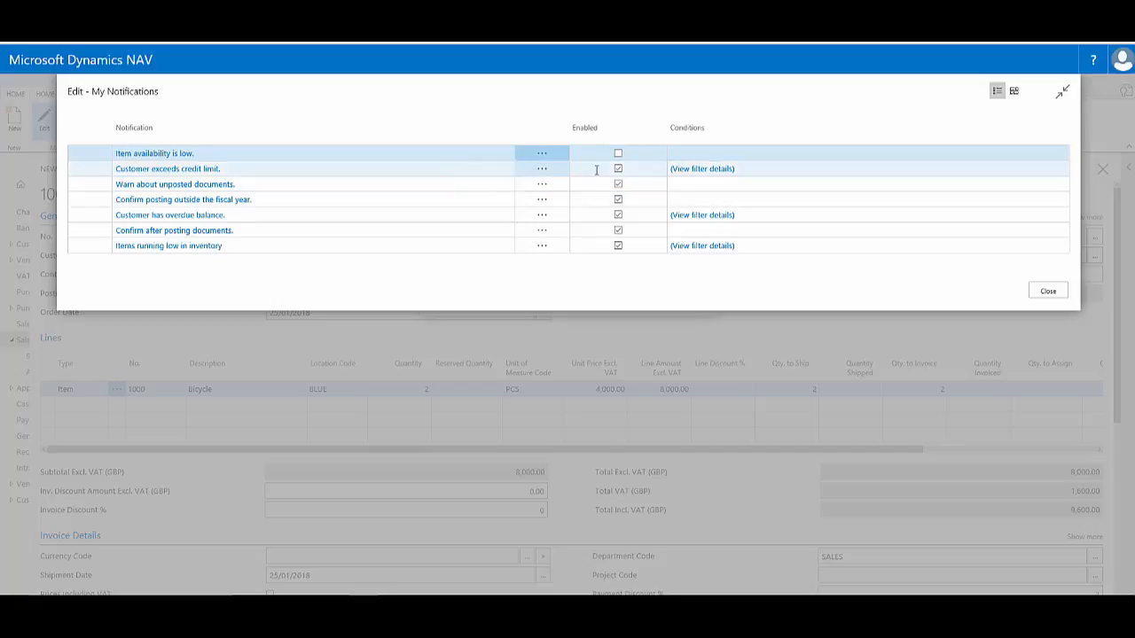
Step: View the customer credit limit notification's filter conditions without changing them
click(167, 168)
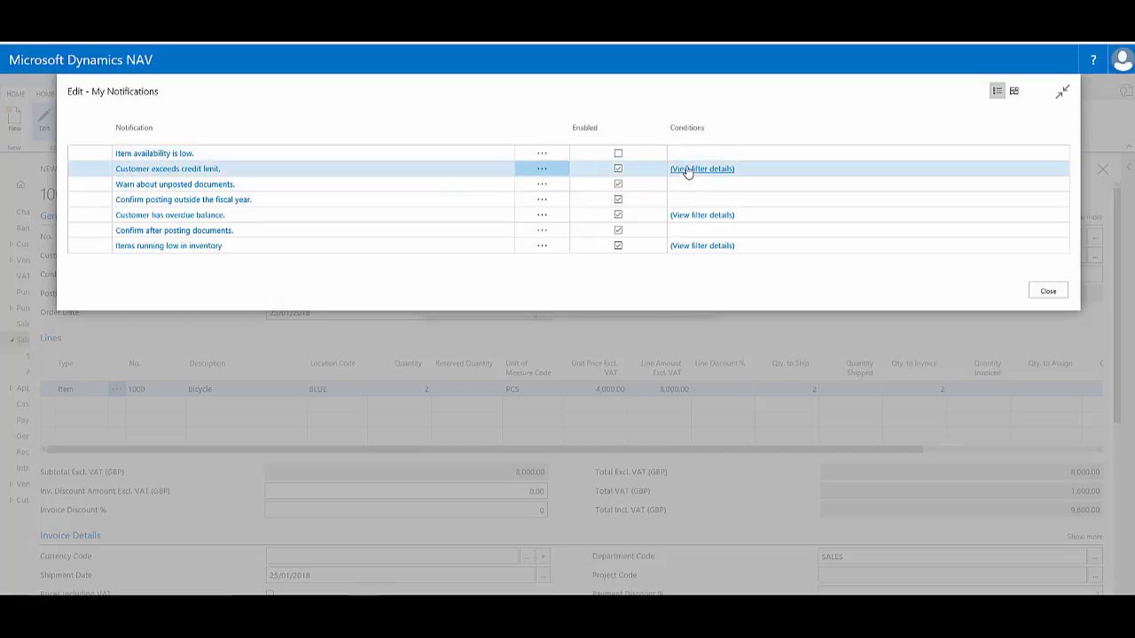
click(701, 168)
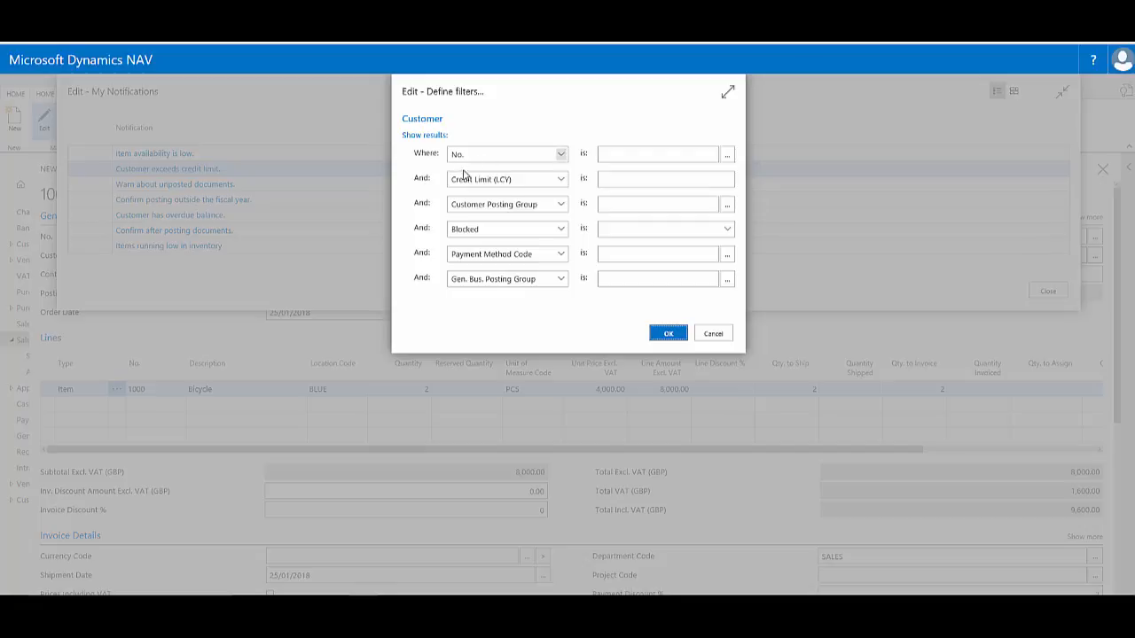
mouse_move(713, 332)
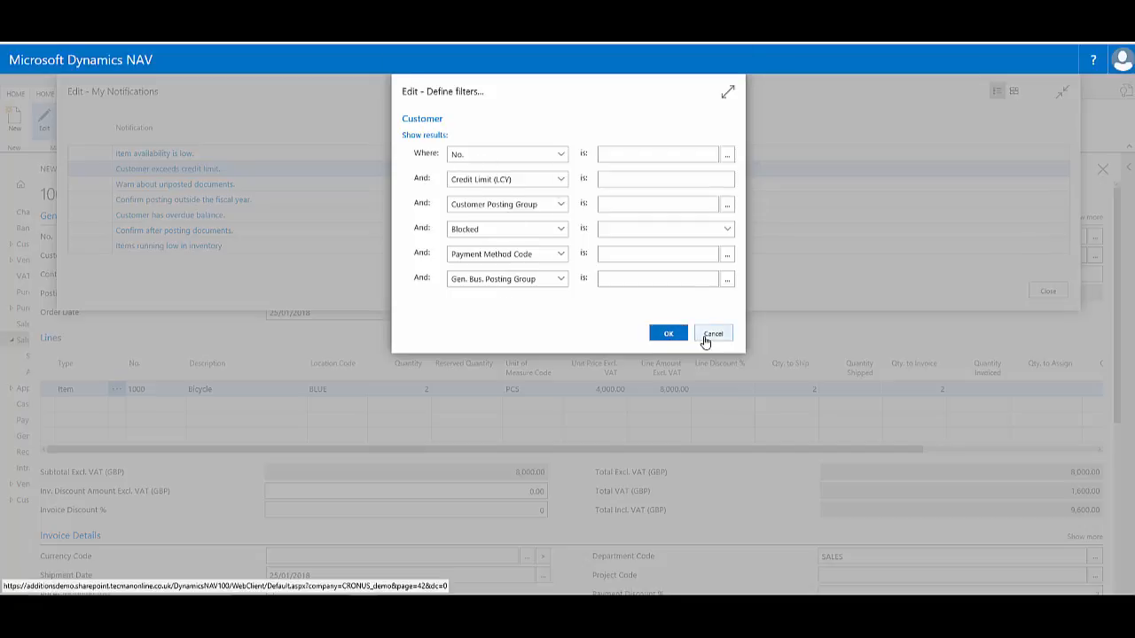
click(713, 334)
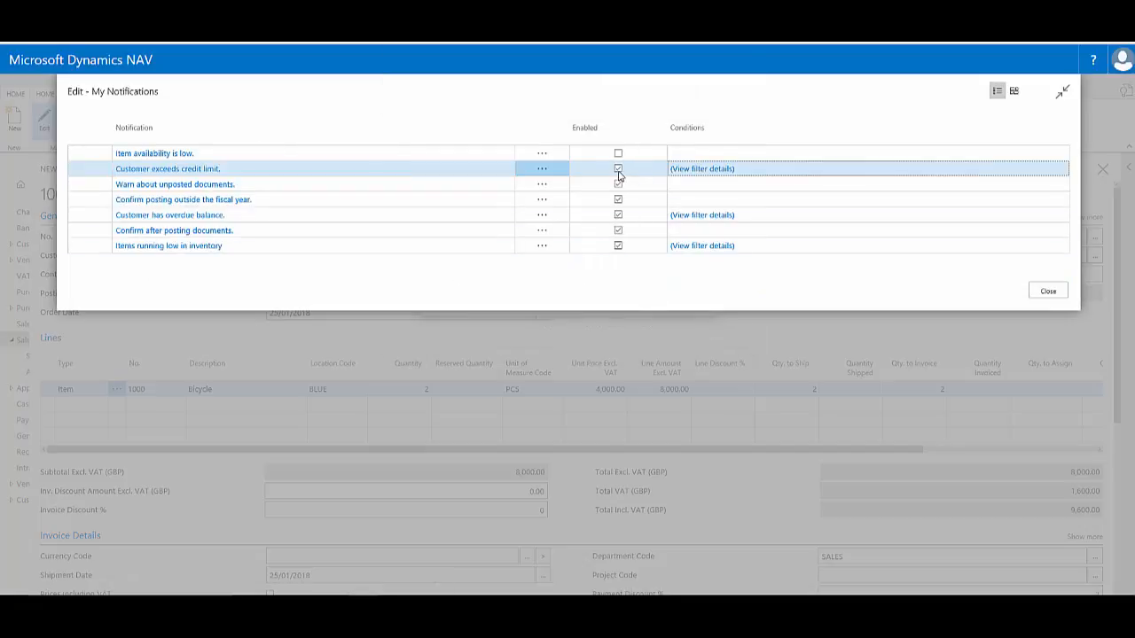